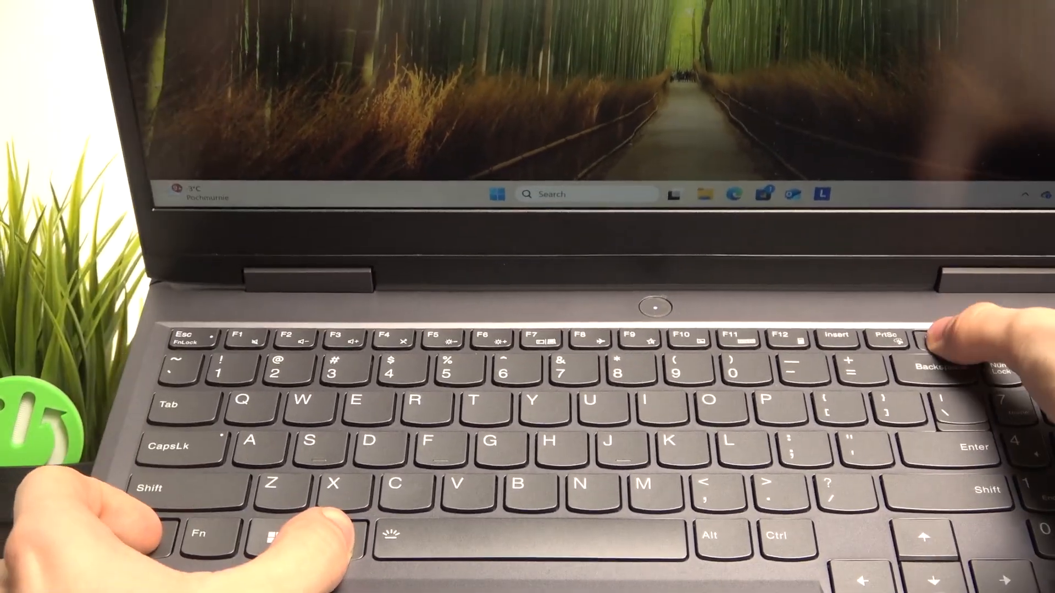
- Press Ctrl+Alt+Delete to show the Lock, Switch user, Sign out and Task Manager options
key(Ctrl+Alt+Delete)
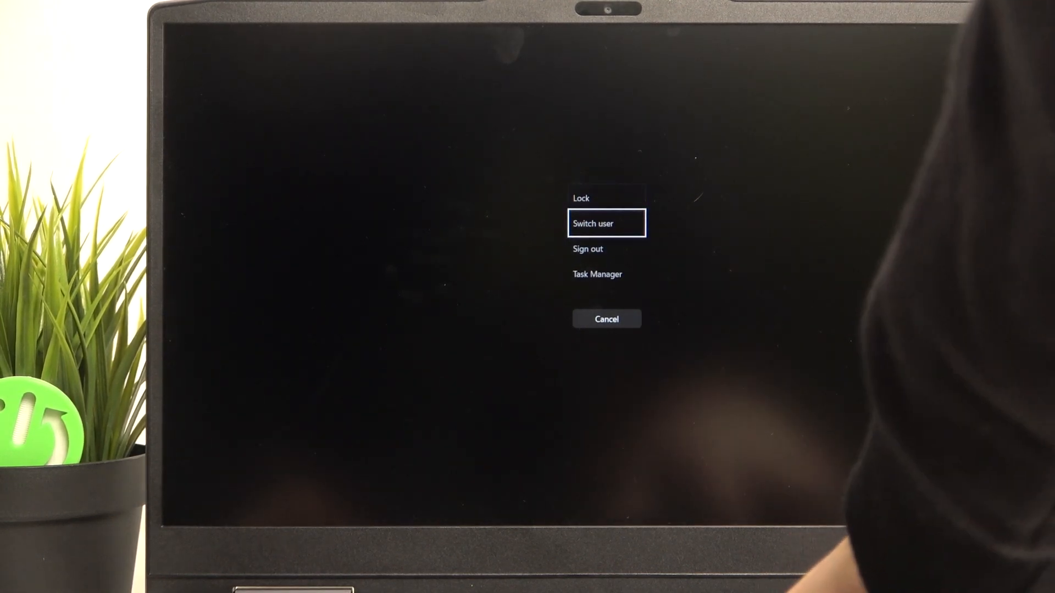
- Launch Task Manager from the security screen, right-click its process, then reopen it
click(605, 318)
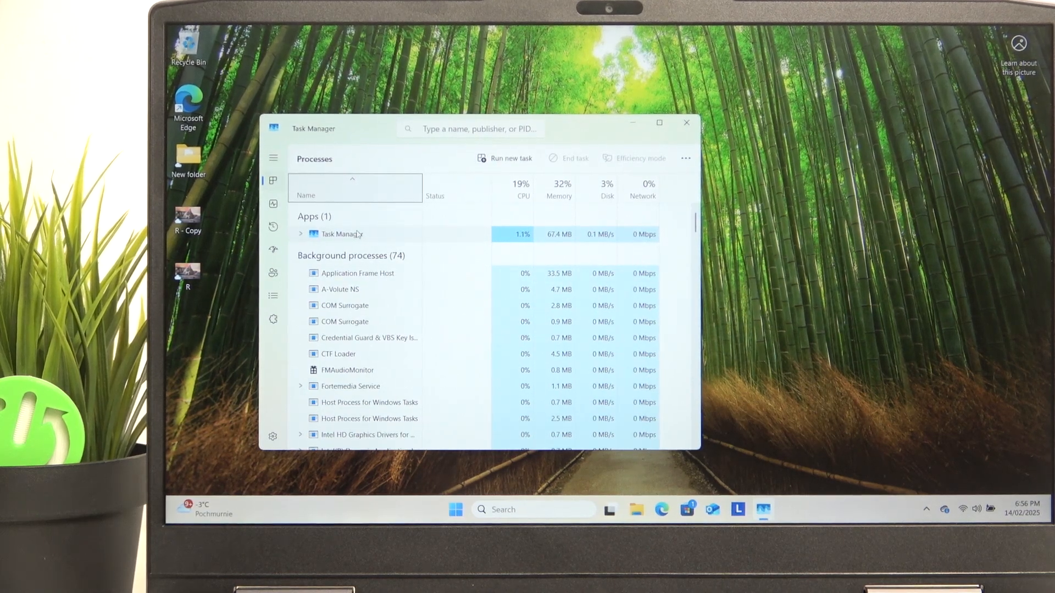
right_click(341, 233)
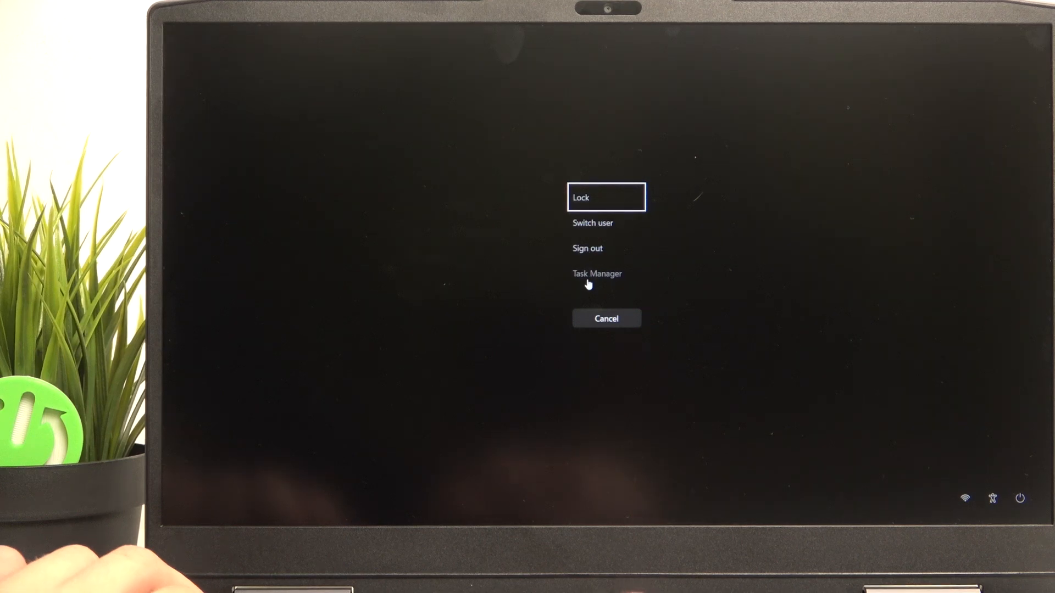
click(597, 274)
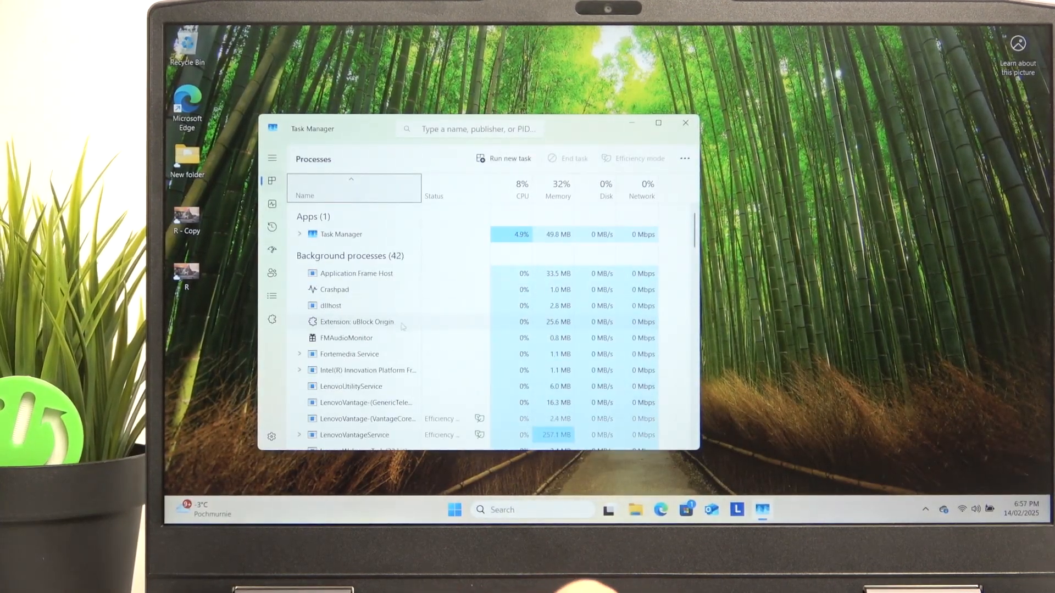
scroll(down, 3)
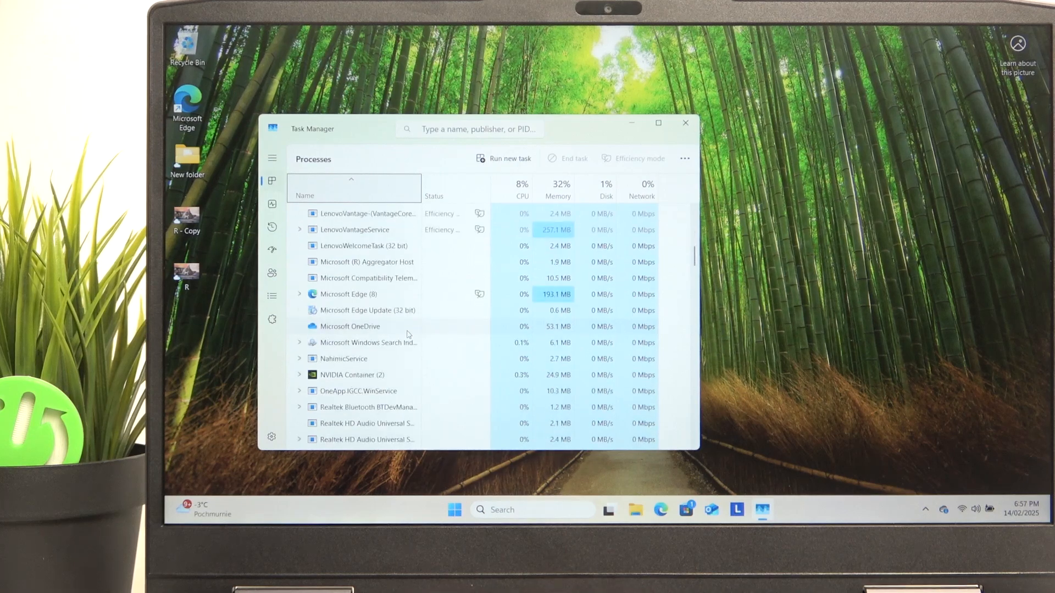
scroll(down, 3)
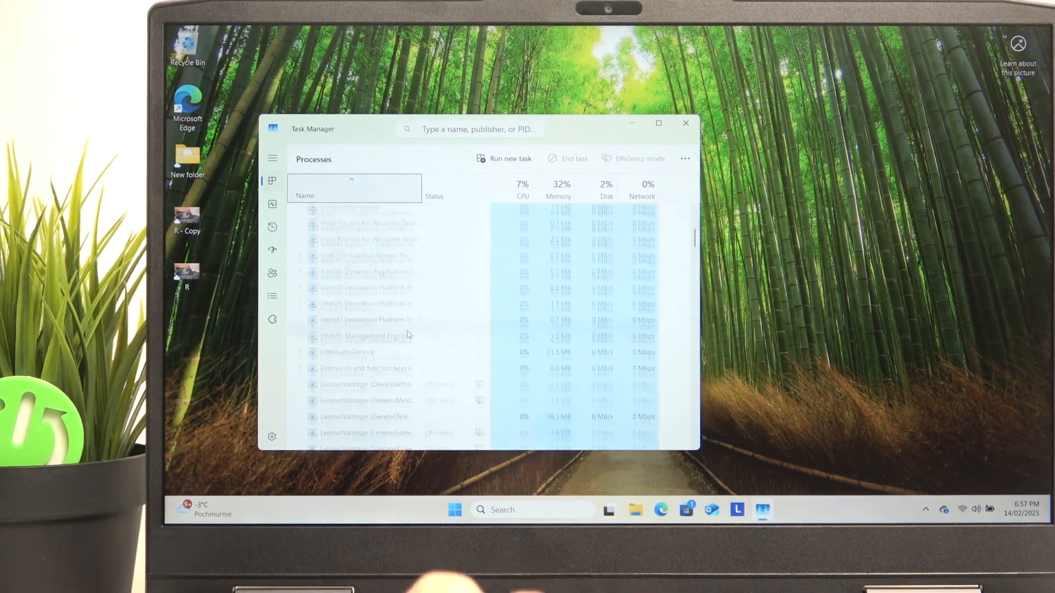
scroll(down, 3)
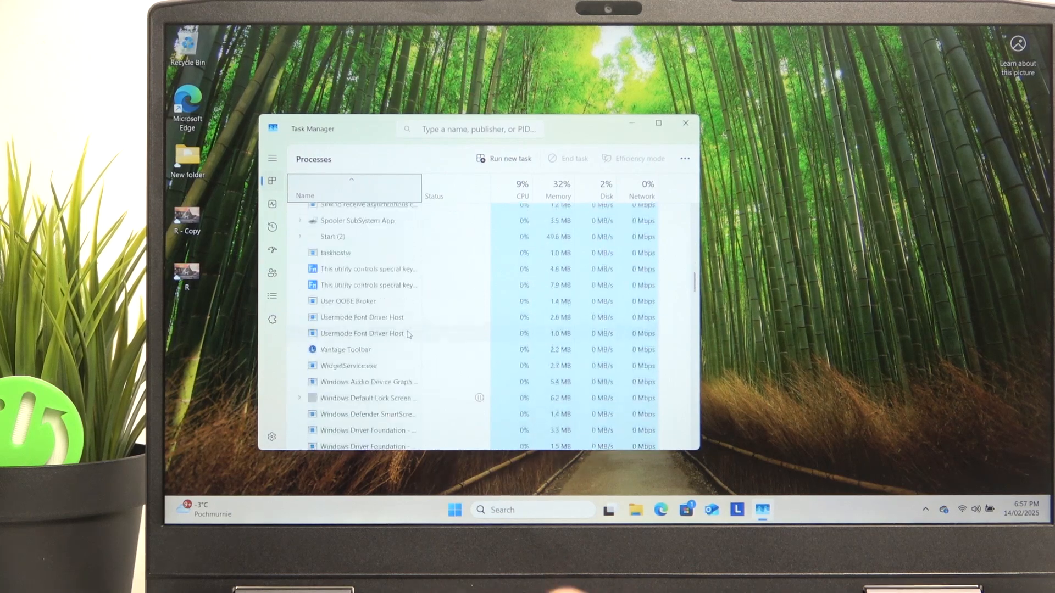
scroll(down, 3)
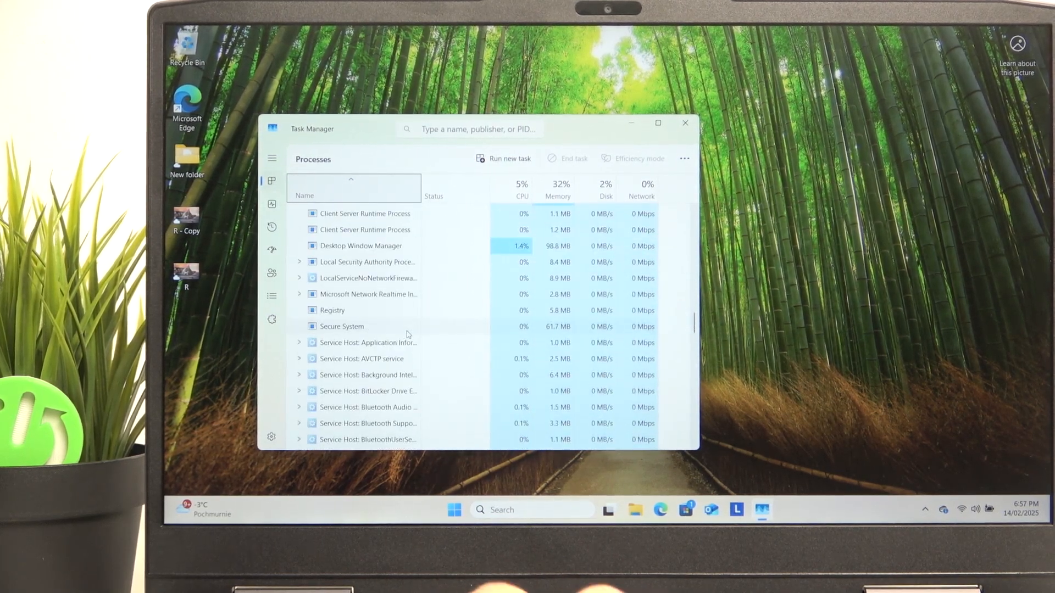
scroll(down, 3)
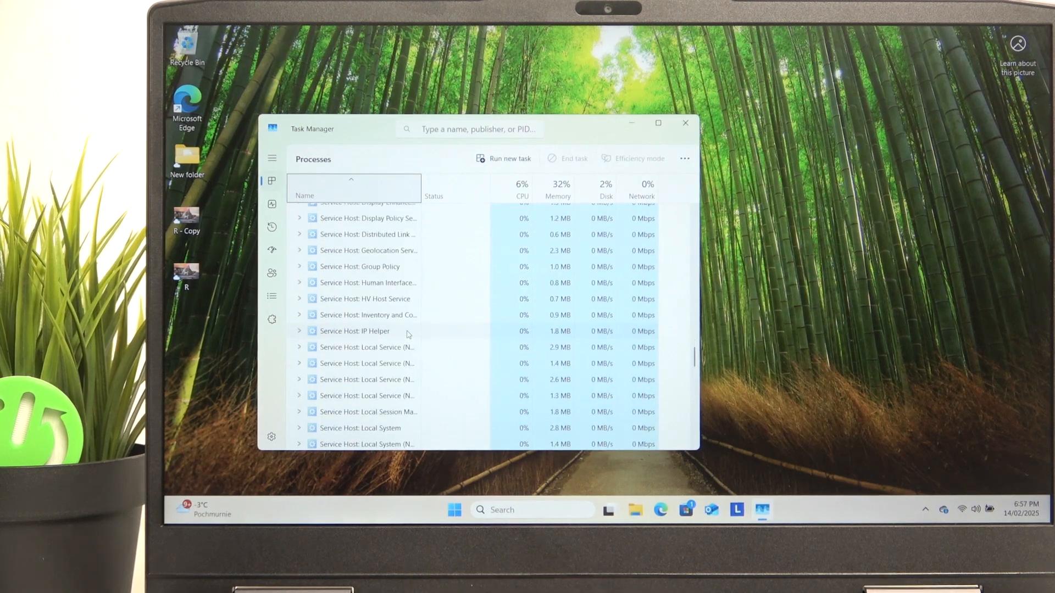
scroll(down, 3)
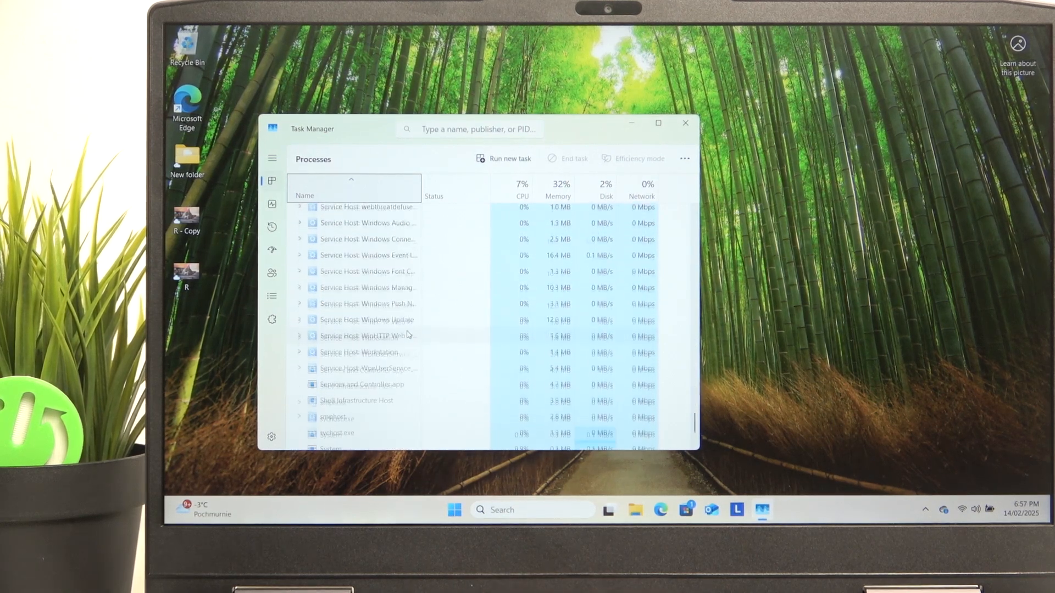
scroll(down, 3)
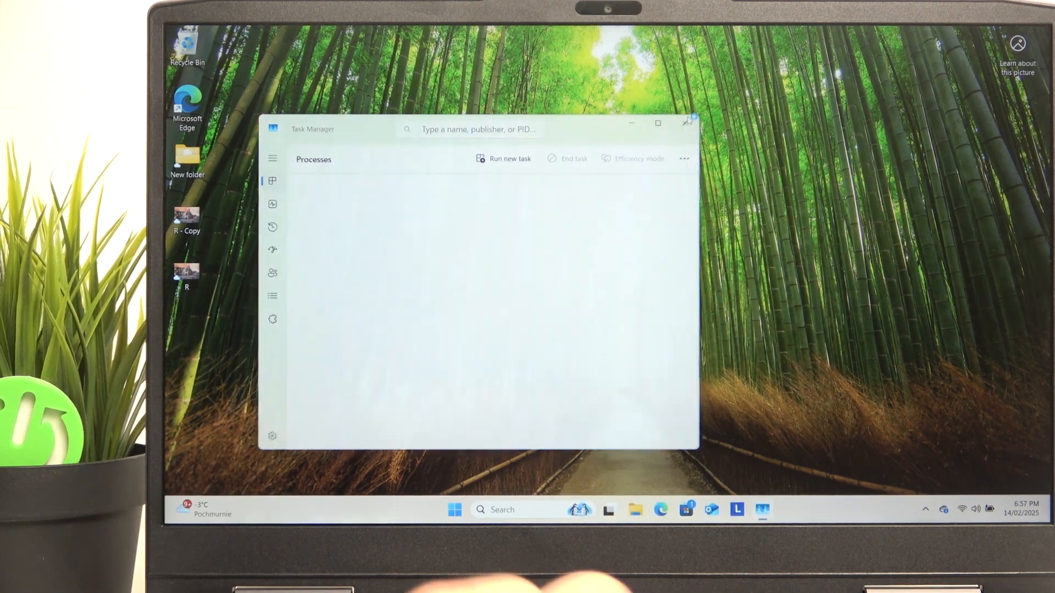
- Close the Task Manager window, leaving an empty desktop
click(687, 124)
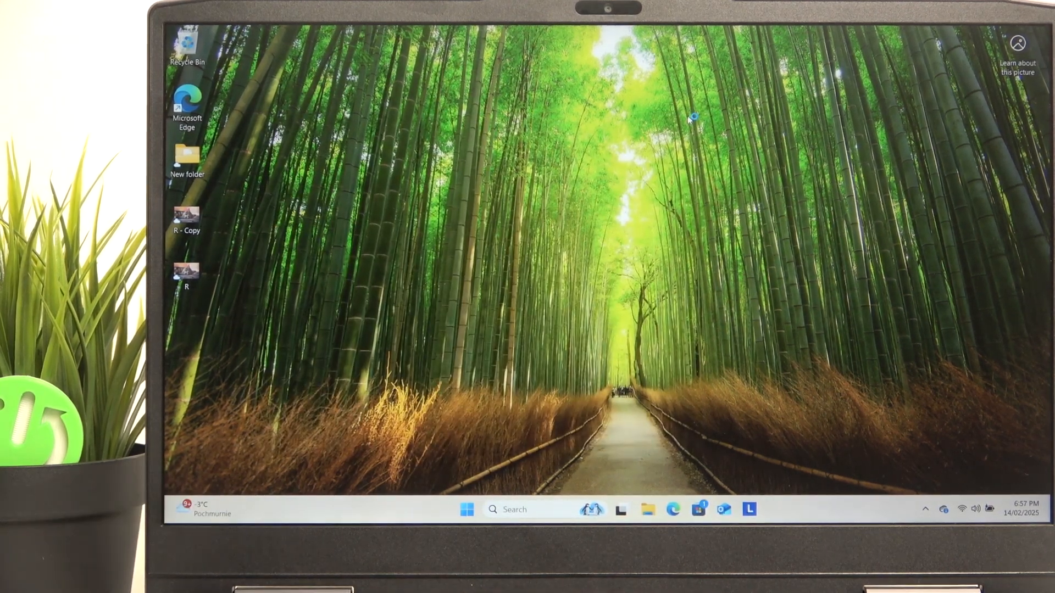
mouse_move(686, 116)
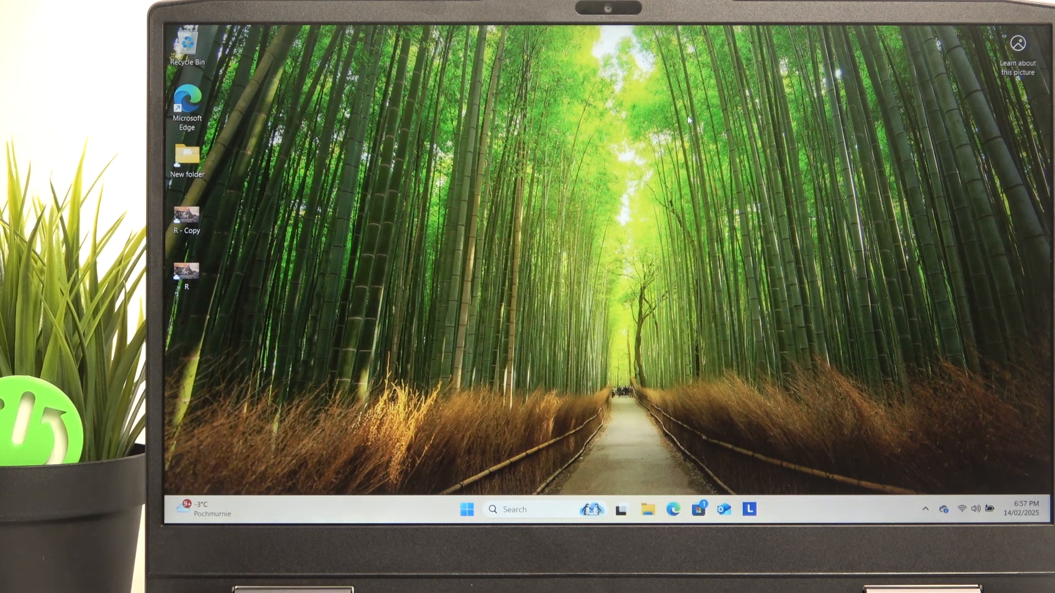